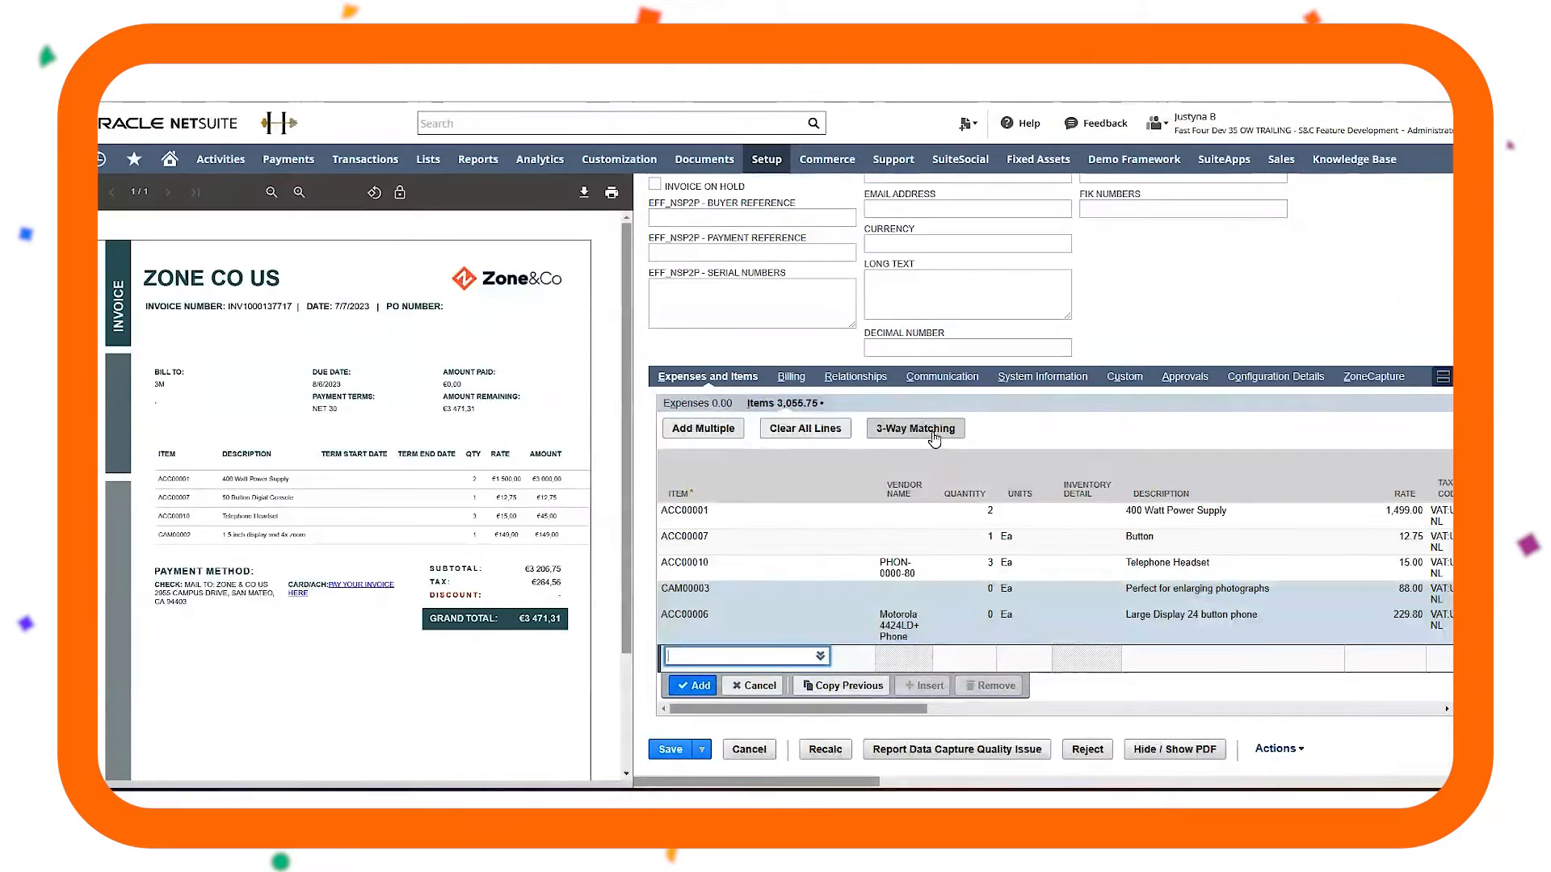
Enable S&C Automatically Process Bills / Credits in the vendor's General Settings
{"action": "left_click", "coordinate": [915, 427]}
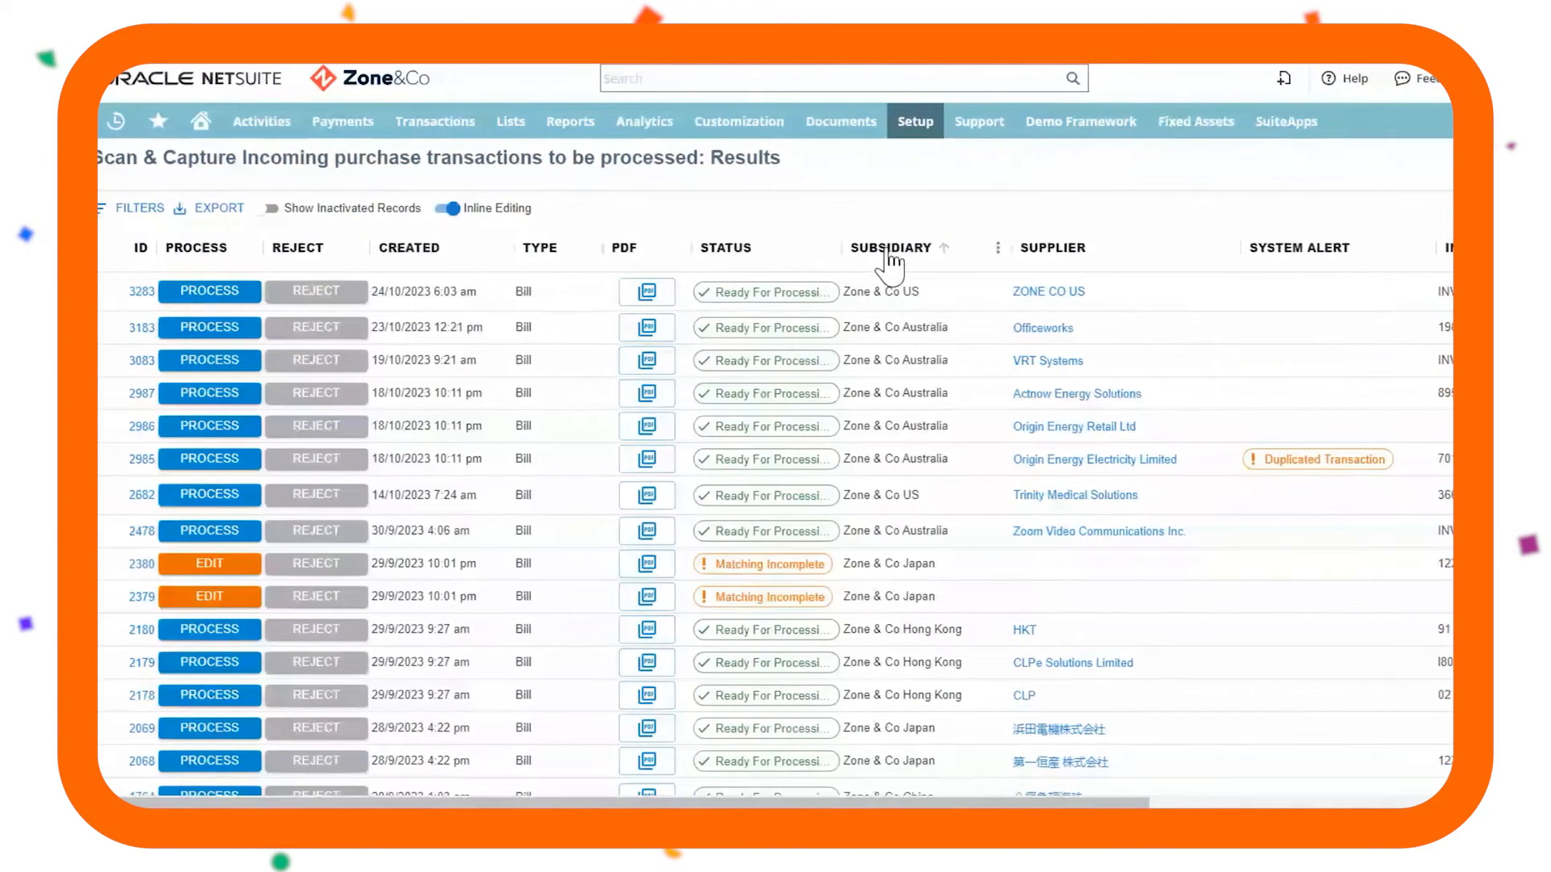
{"action": "left_click", "coordinate": [208, 291]}
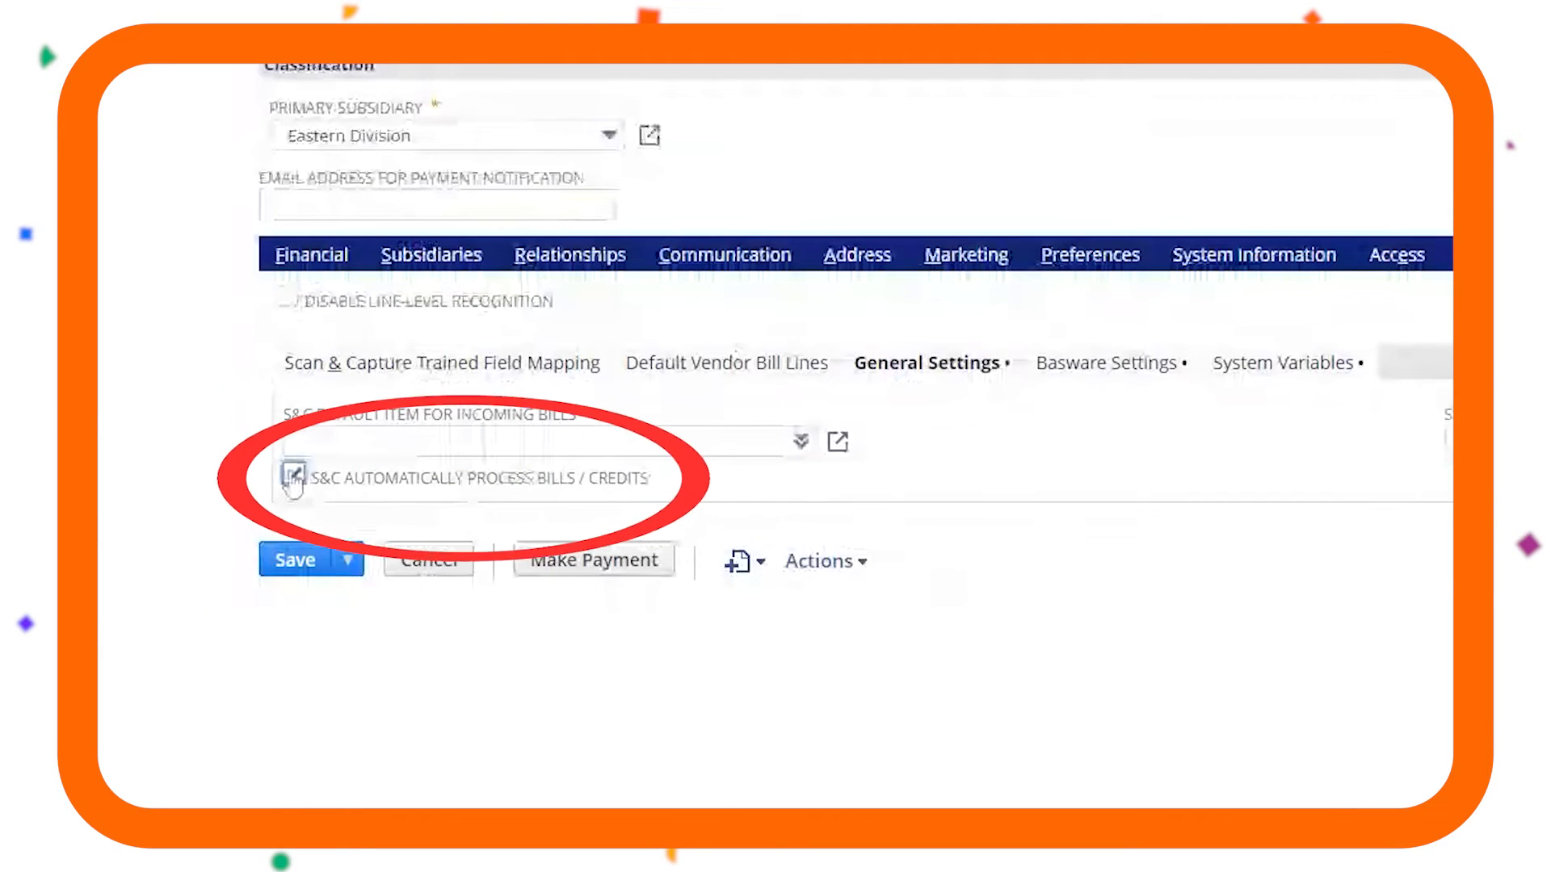
{"action": "left_click", "coordinate": [294, 475]}
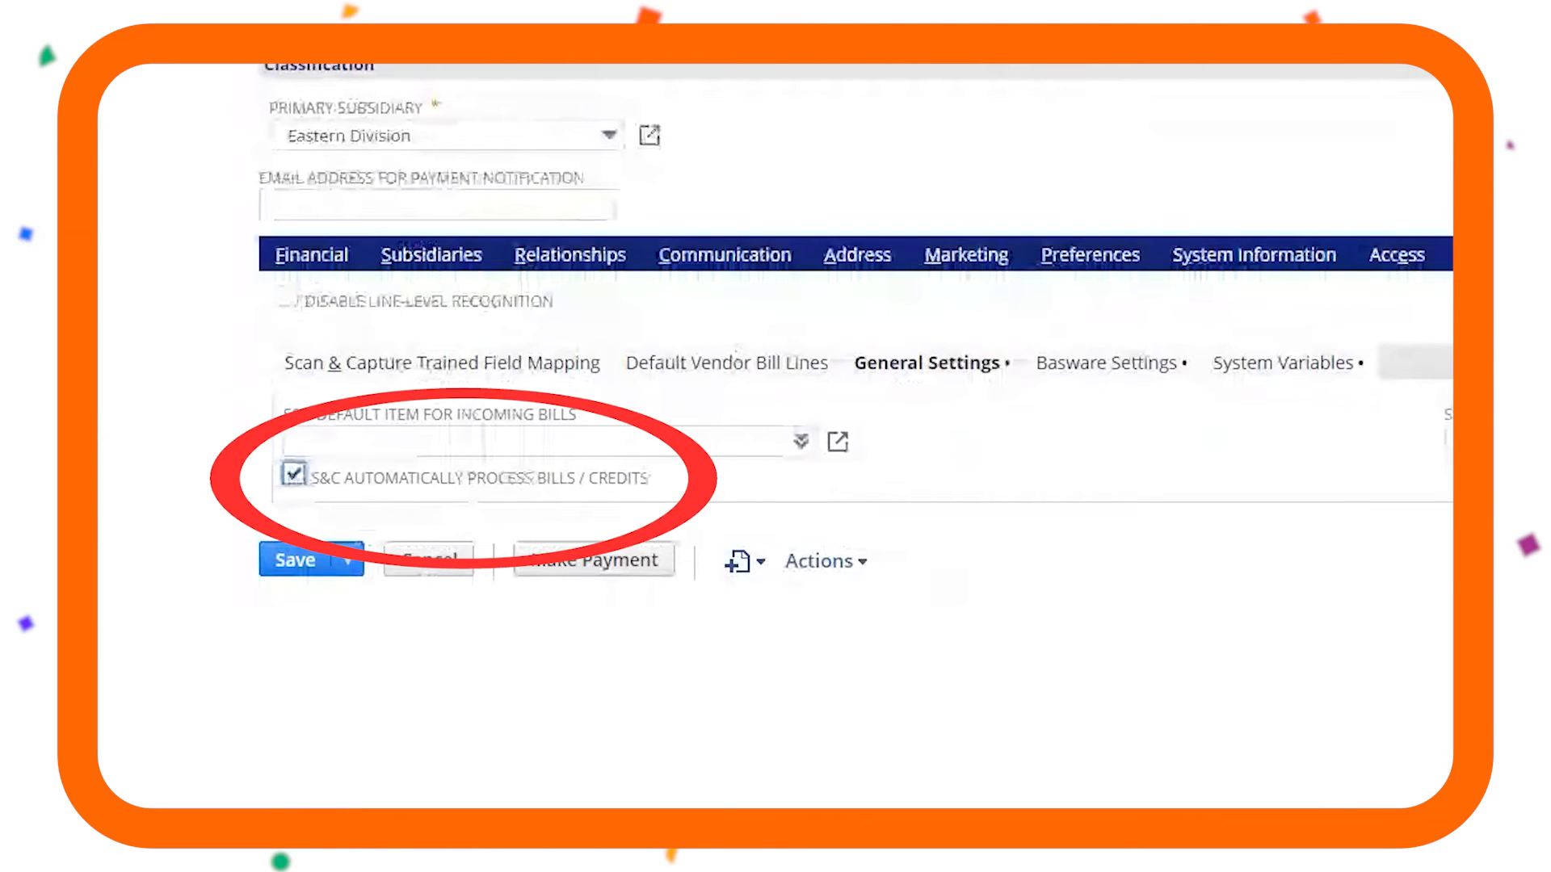